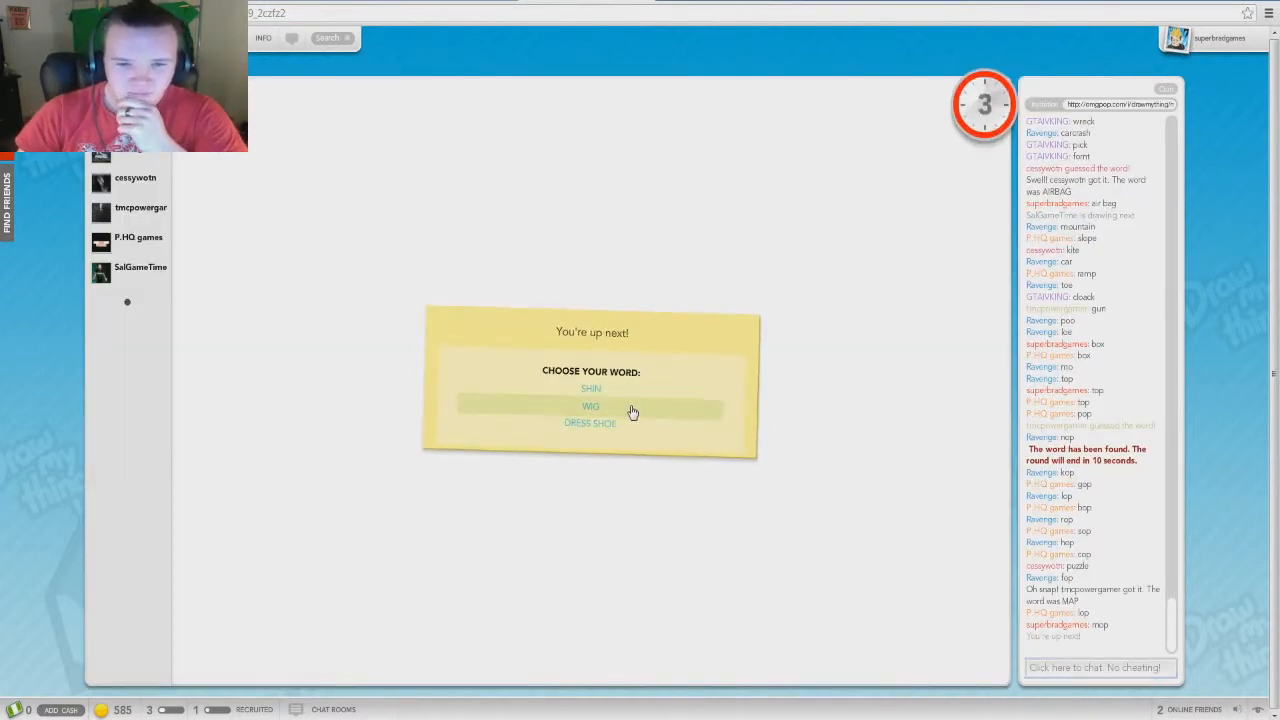
# Choose WIG from the word card as this turn's drawing
pyautogui.click(590, 406)
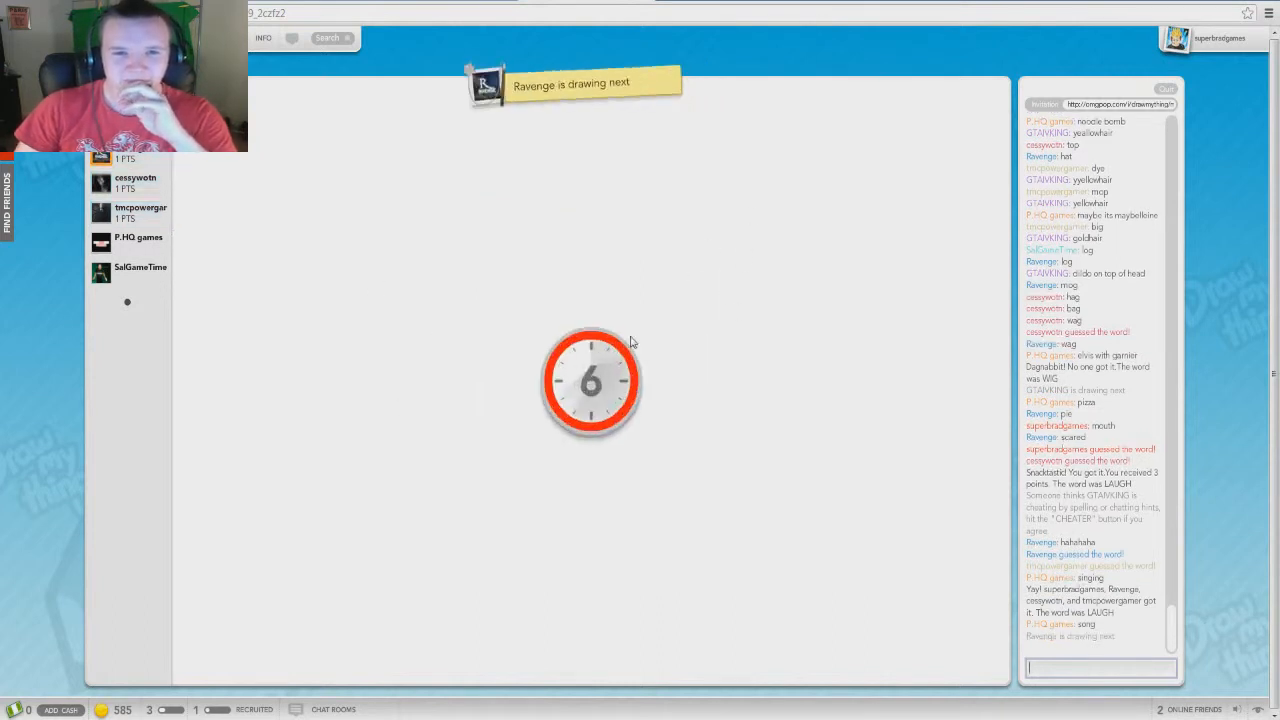
pyautogui.moveTo(685, 342)
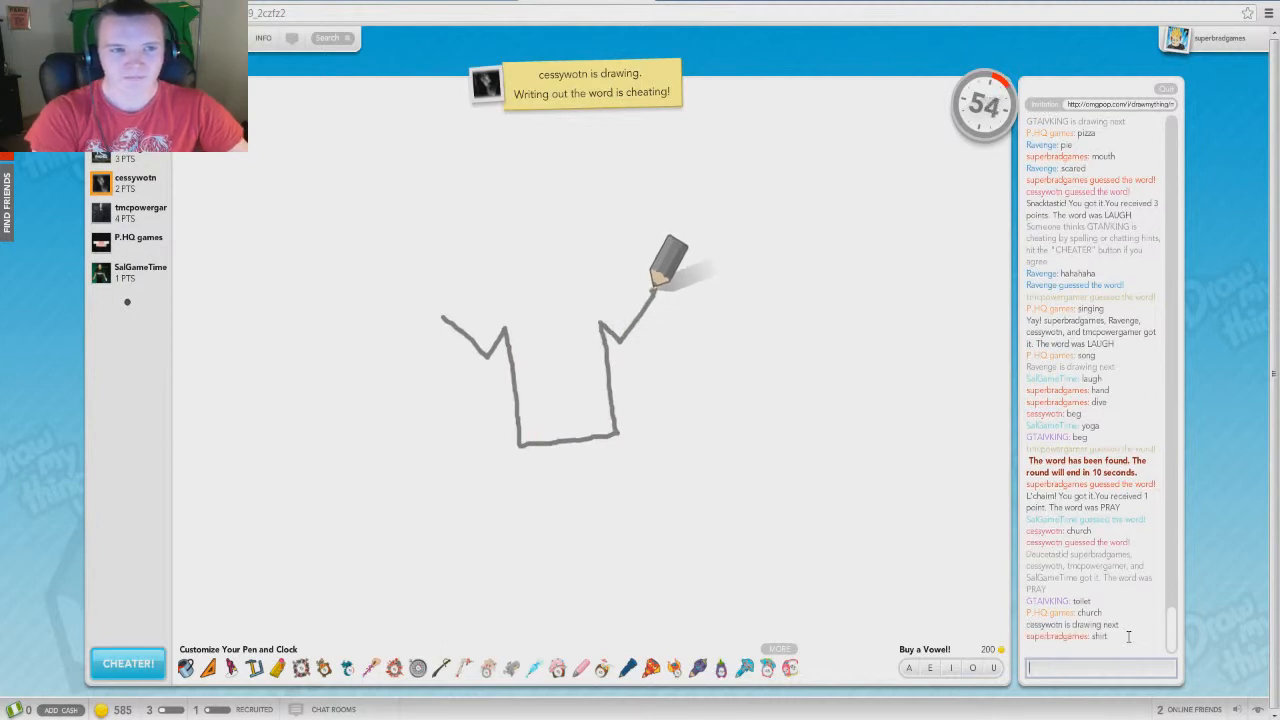
# Guess 'clothes' then 'tshirt' in chat for the shirt drawing
pyautogui.write('cloth')
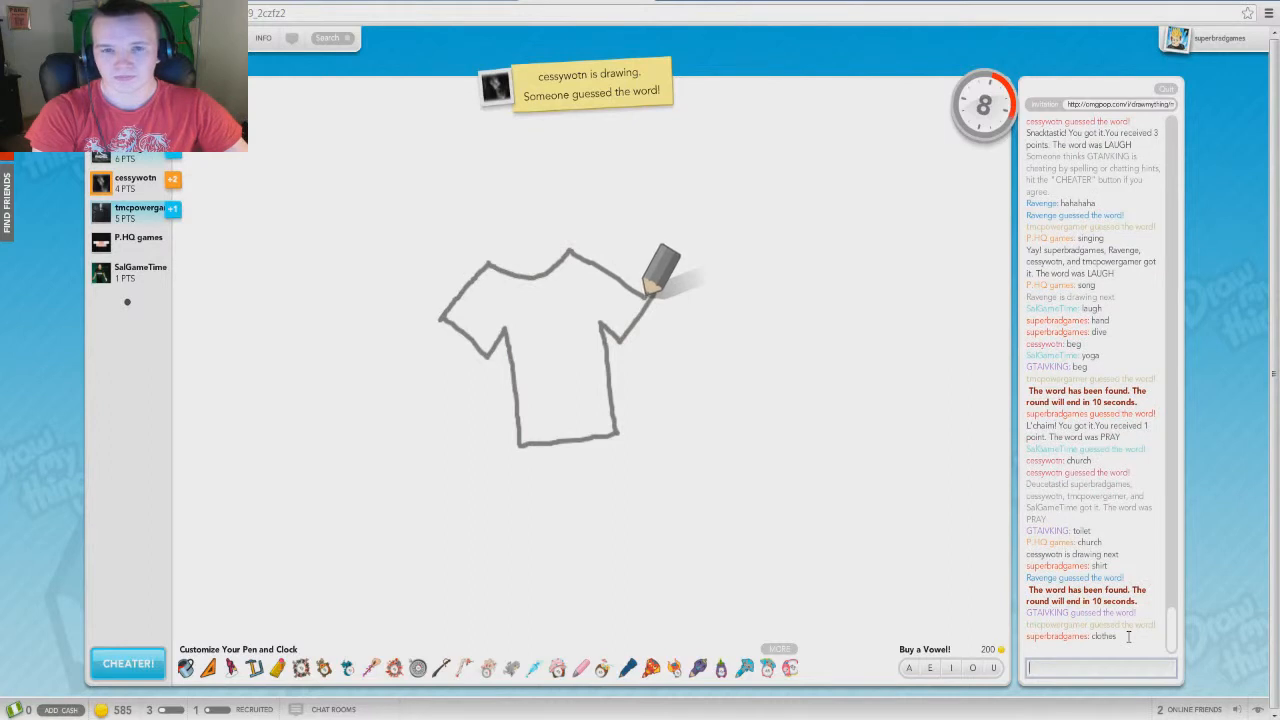
pyautogui.write('tshirt')
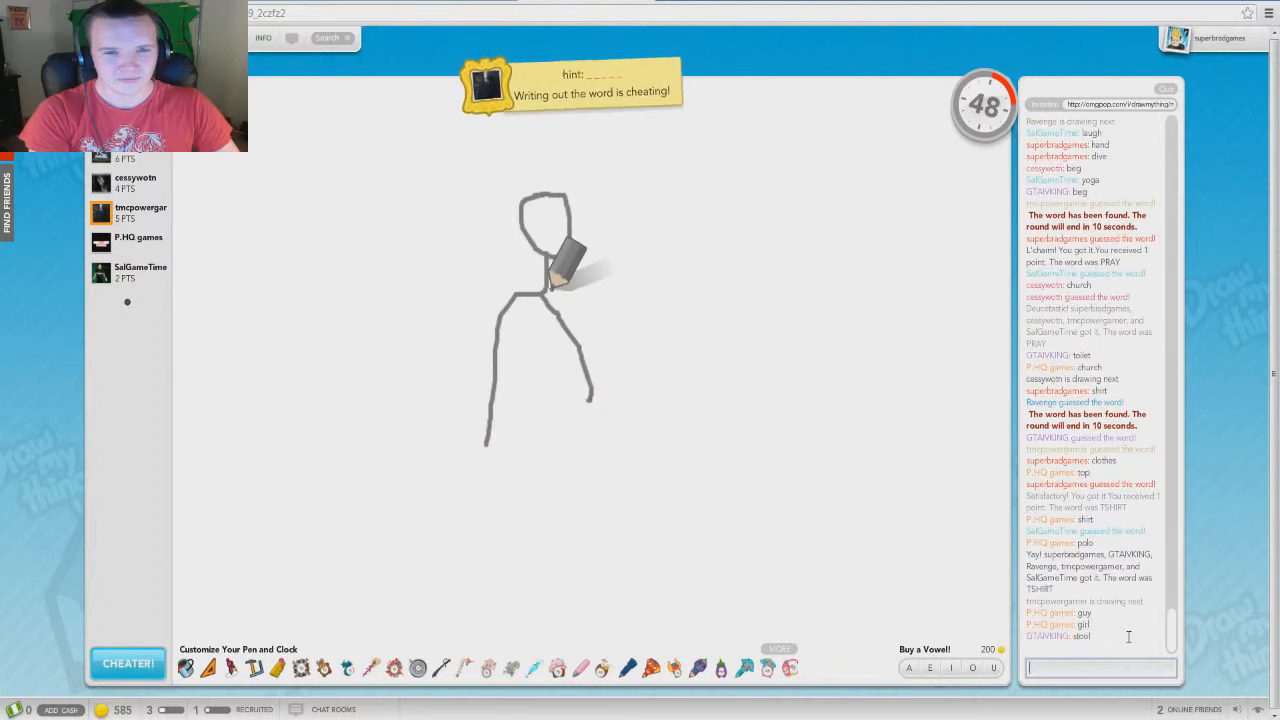
# Guess 'opera' in chat for the singing stick figure
pyautogui.moveTo(545, 280); pyautogui.dragTo(660, 300)
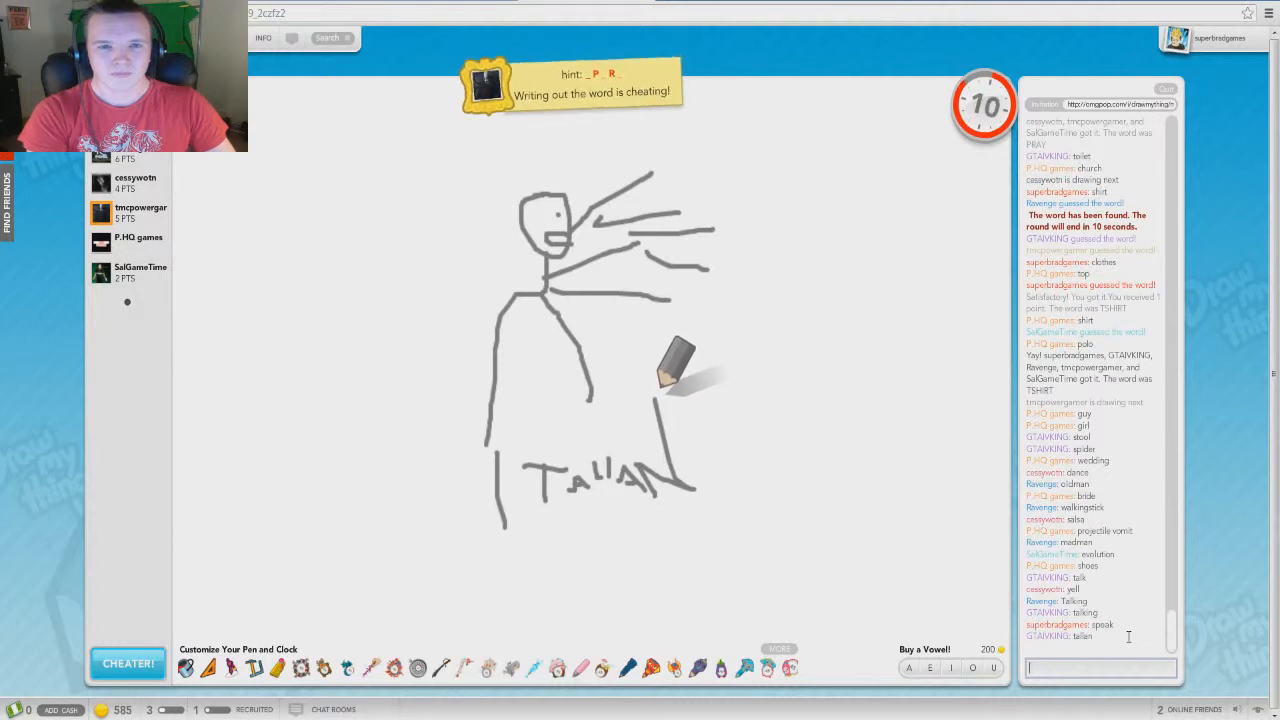
pyautogui.write('opl')
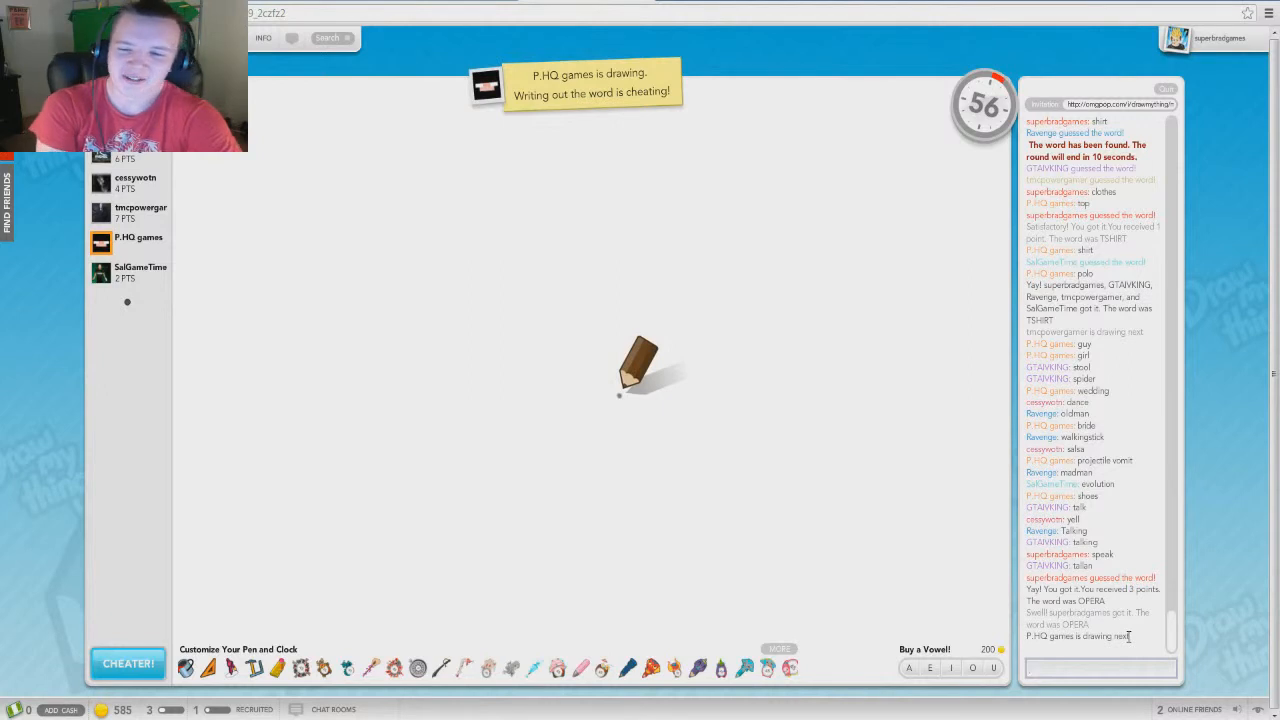
# Follow the brown drawing on the canvas while working out the TABLE guess
pyautogui.moveTo(640, 360); pyautogui.dragTo(485, 480)
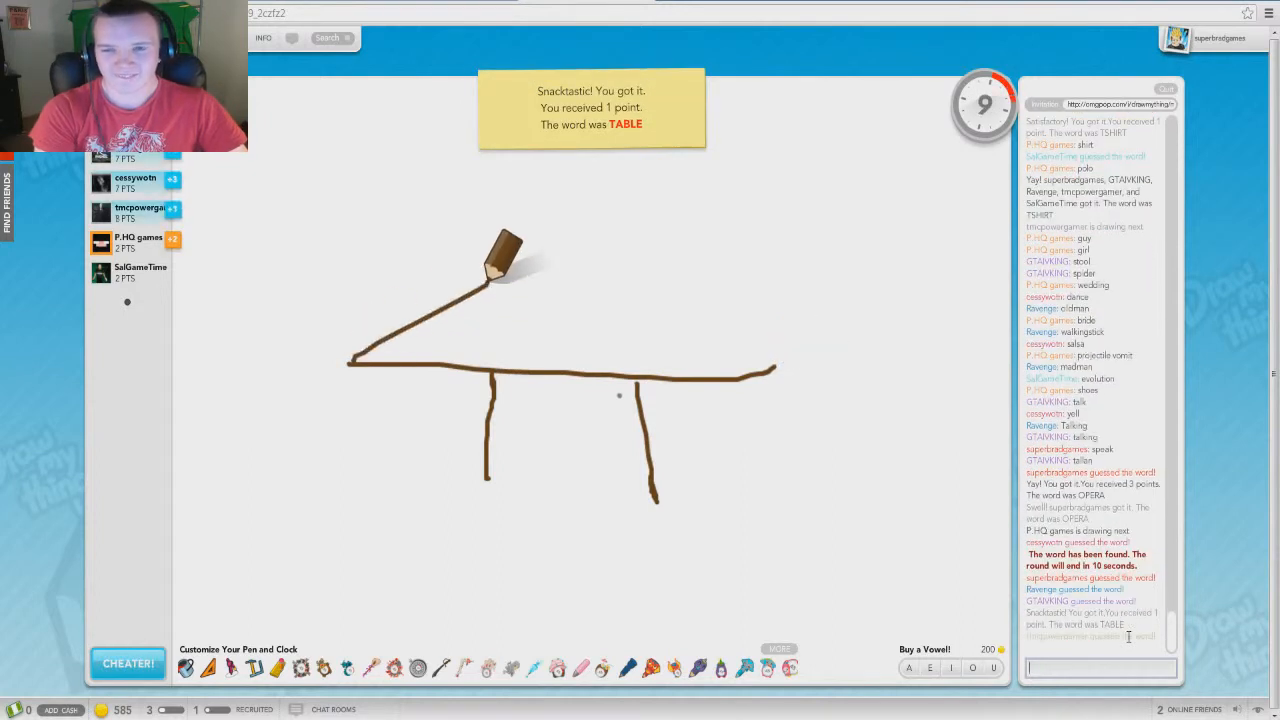
pyautogui.moveTo(765, 378); pyautogui.dragTo(865, 185)
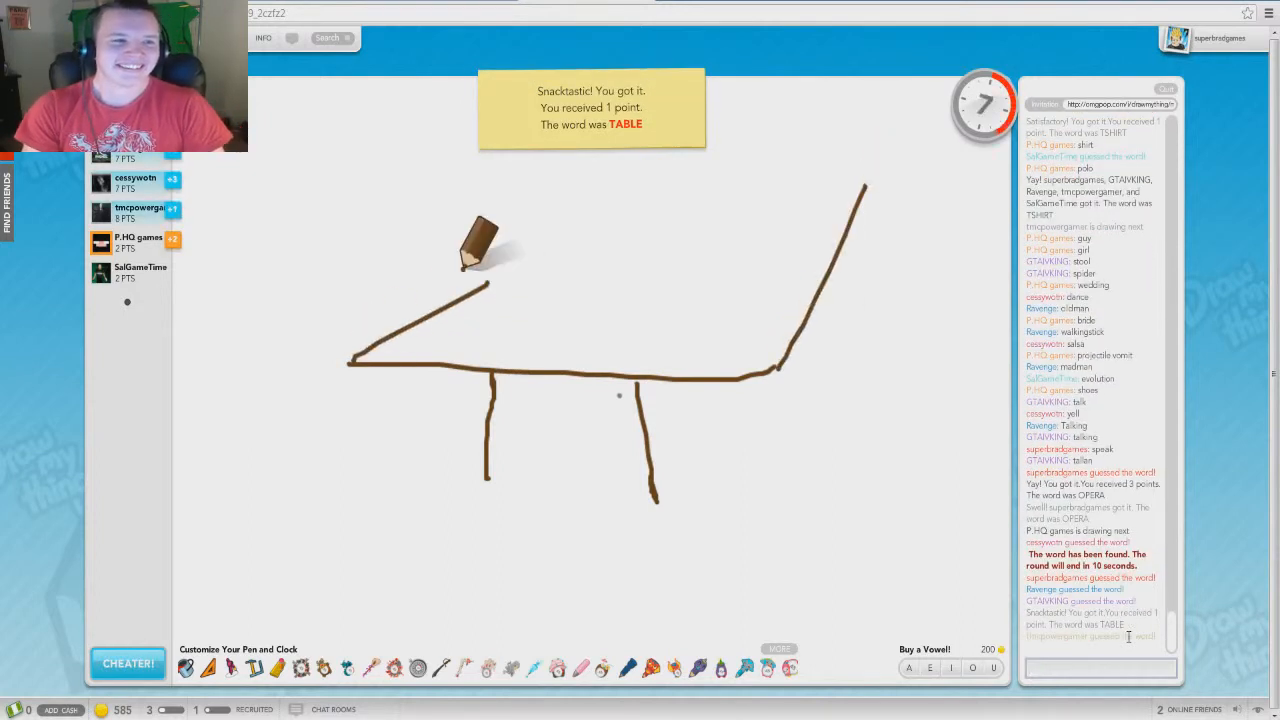
pyautogui.moveTo(480, 285); pyautogui.dragTo(850, 180)
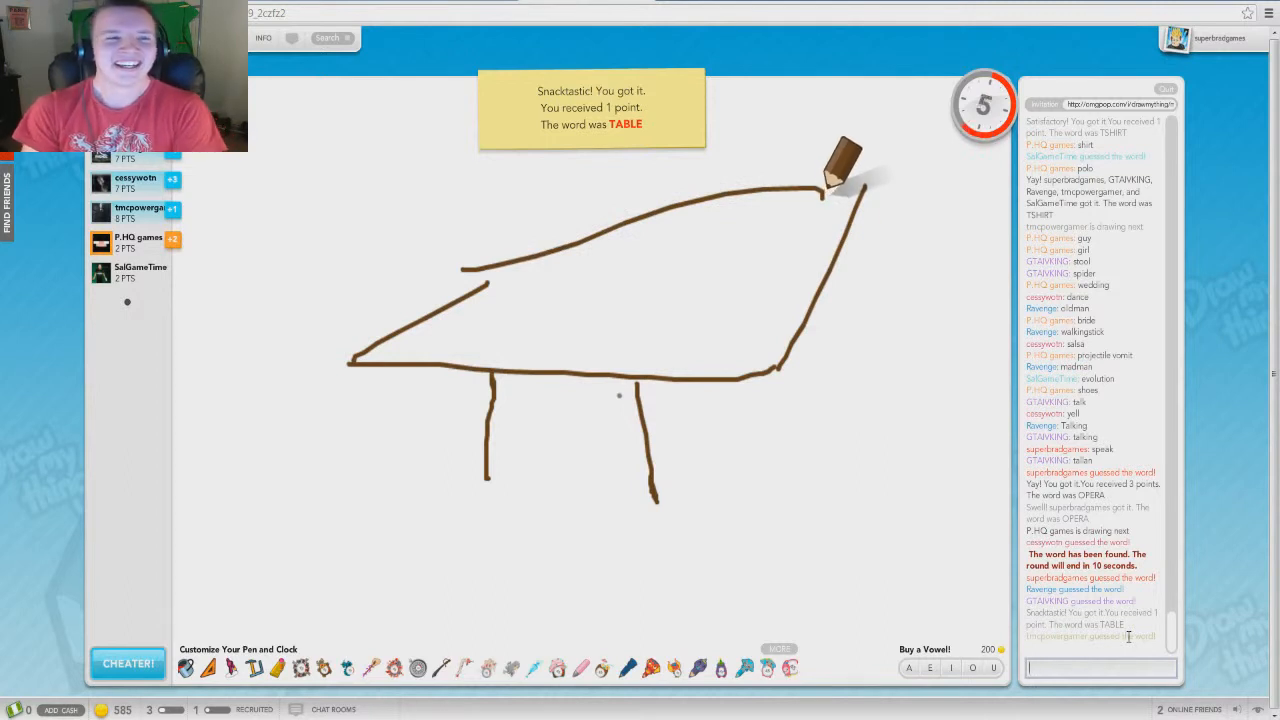
pyautogui.moveTo(860, 185); pyautogui.dragTo(865, 340)
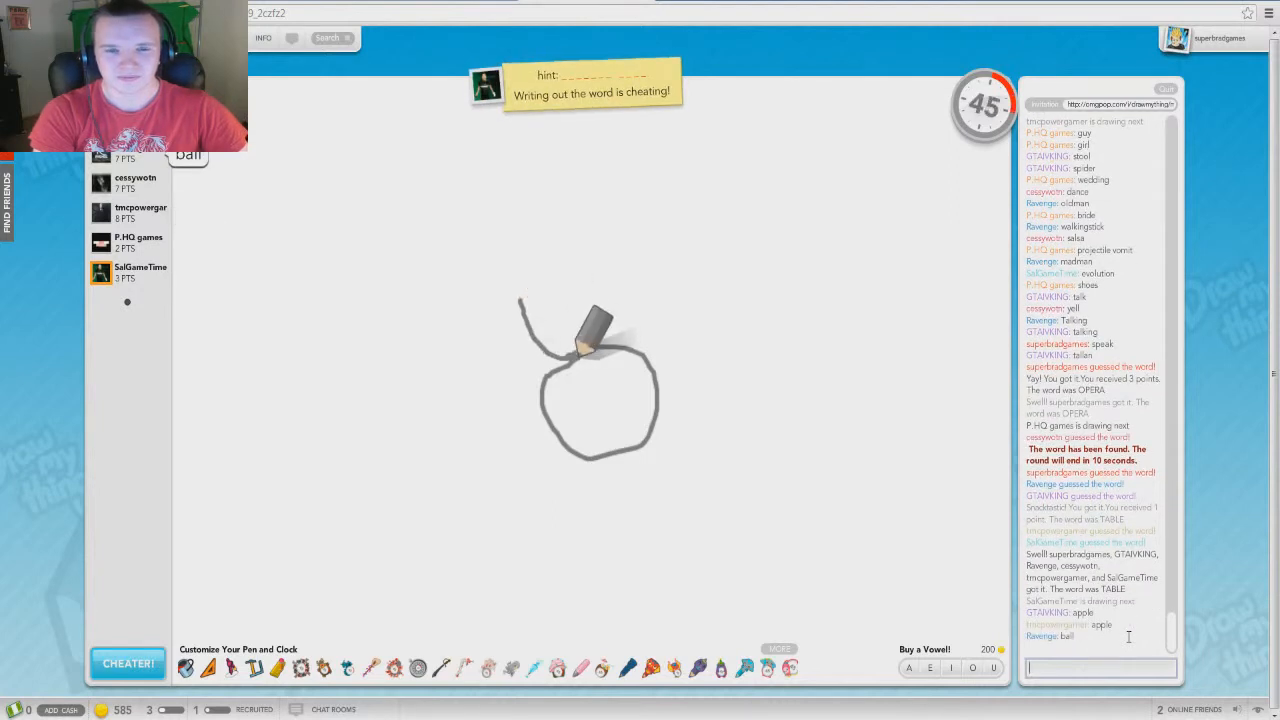
# Watch the ring drawing and type guesses like 'olympic' in chat
pyautogui.moveTo(590, 340); pyautogui.dragTo(530, 280)
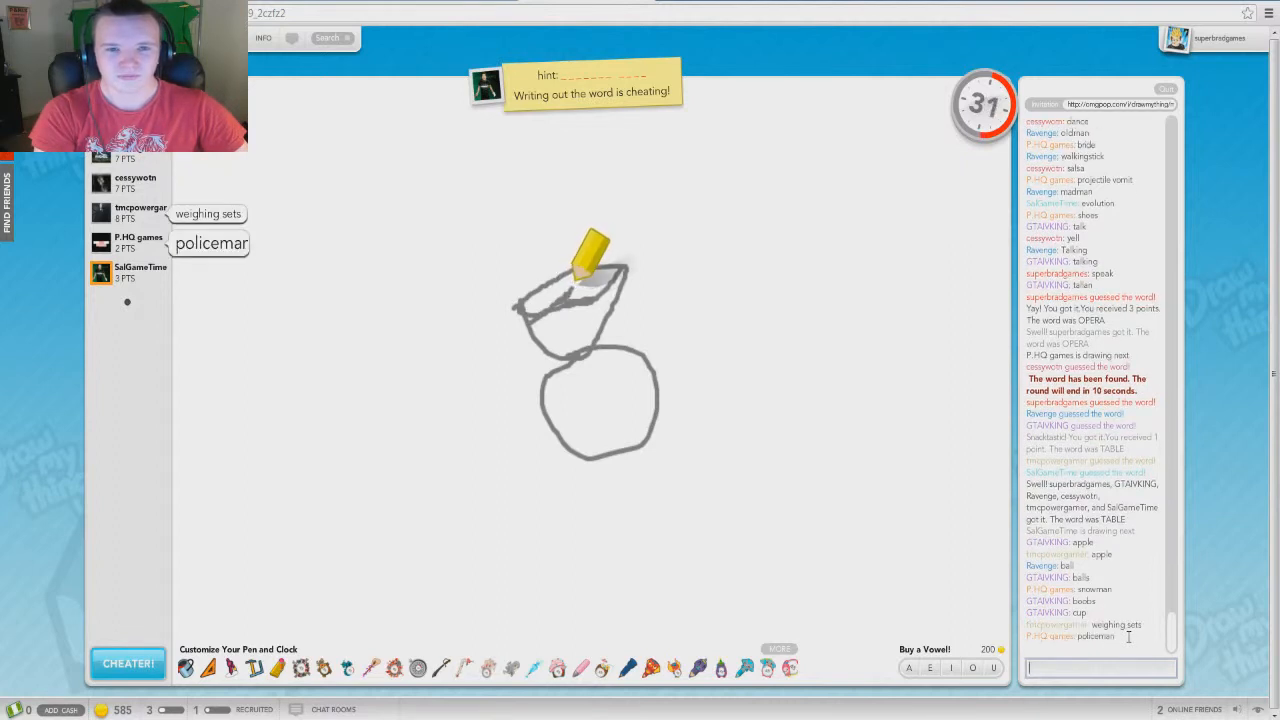
pyautogui.moveTo(600, 250); pyautogui.dragTo(550, 370)
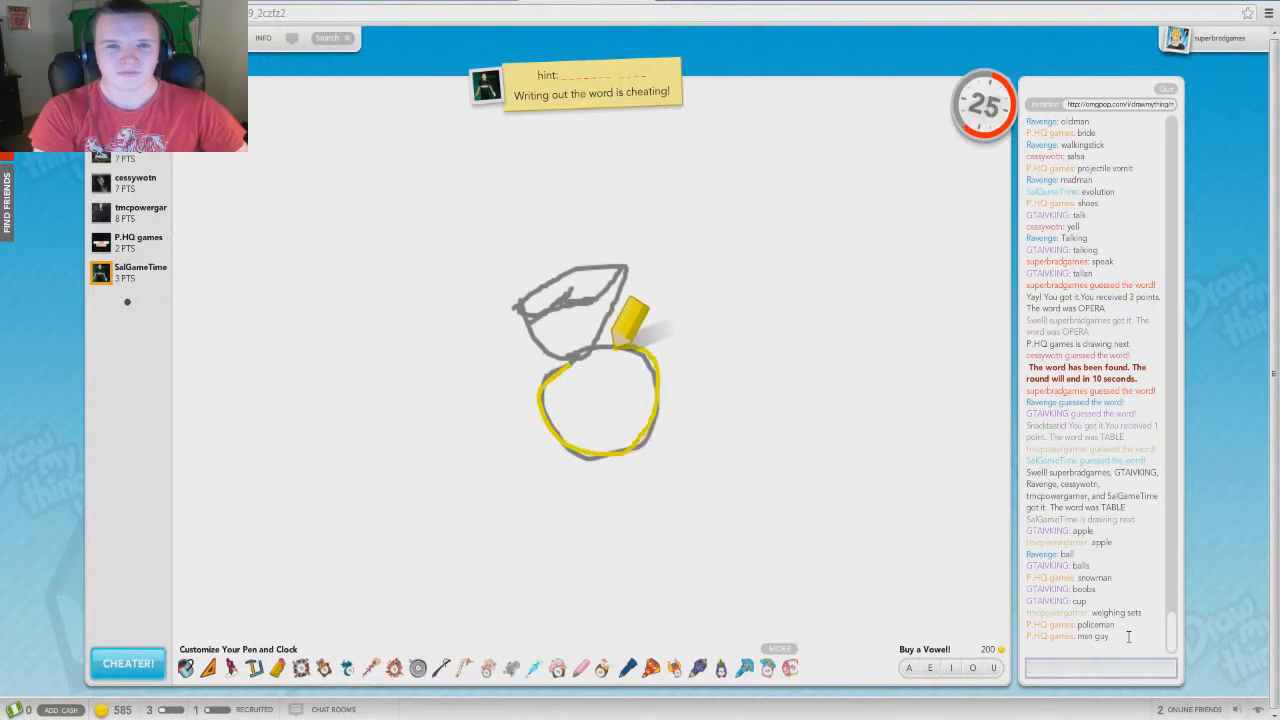
pyautogui.write('olymp')
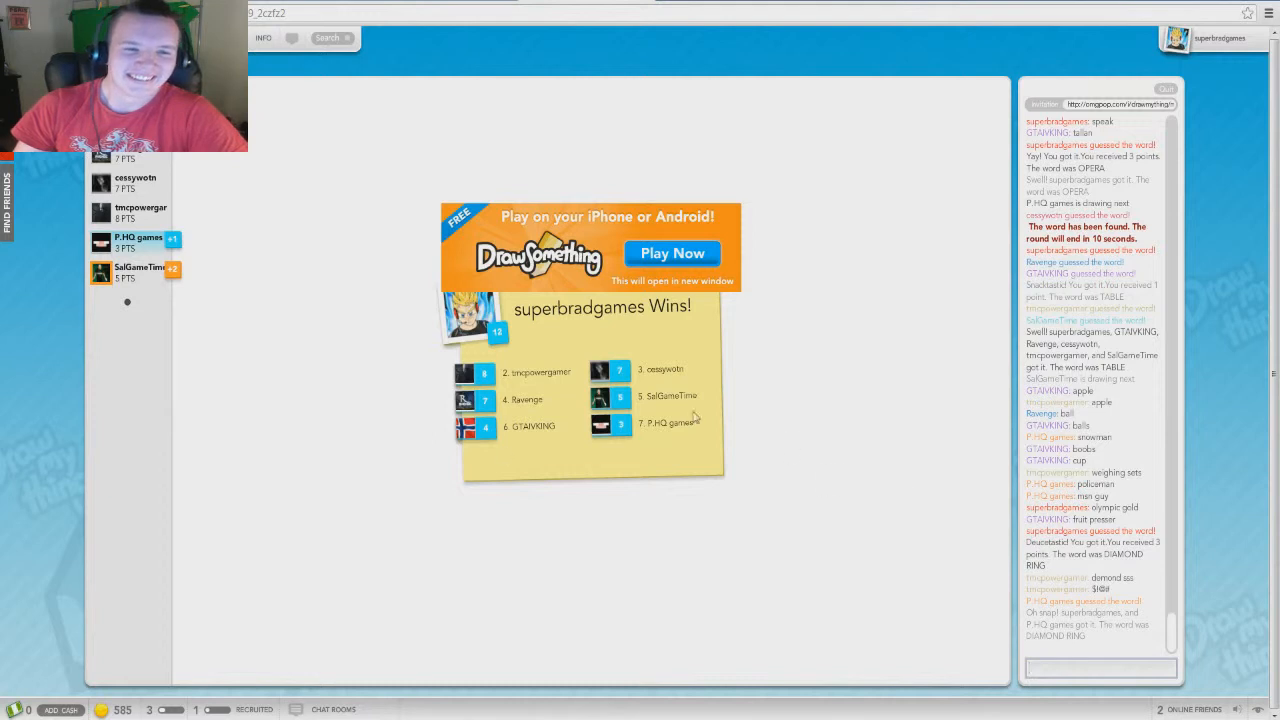
pyautogui.moveTo(281, 295)
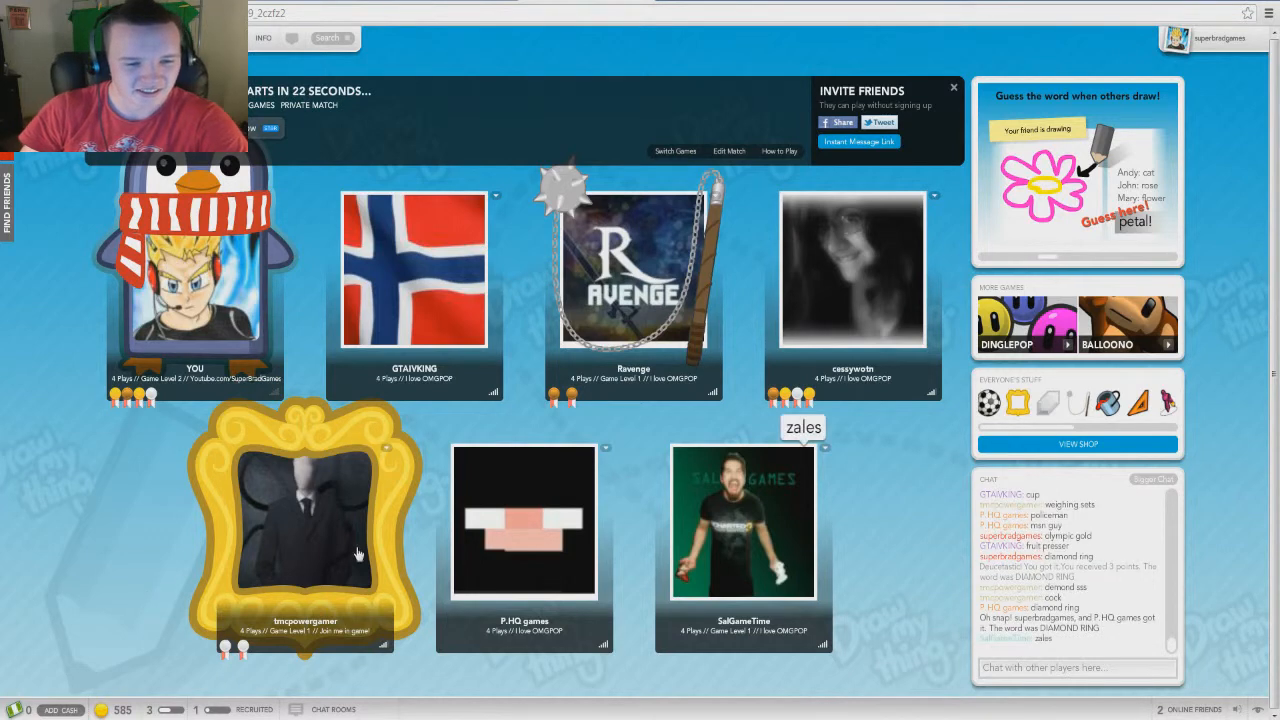
pyautogui.moveTo(1131, 404)
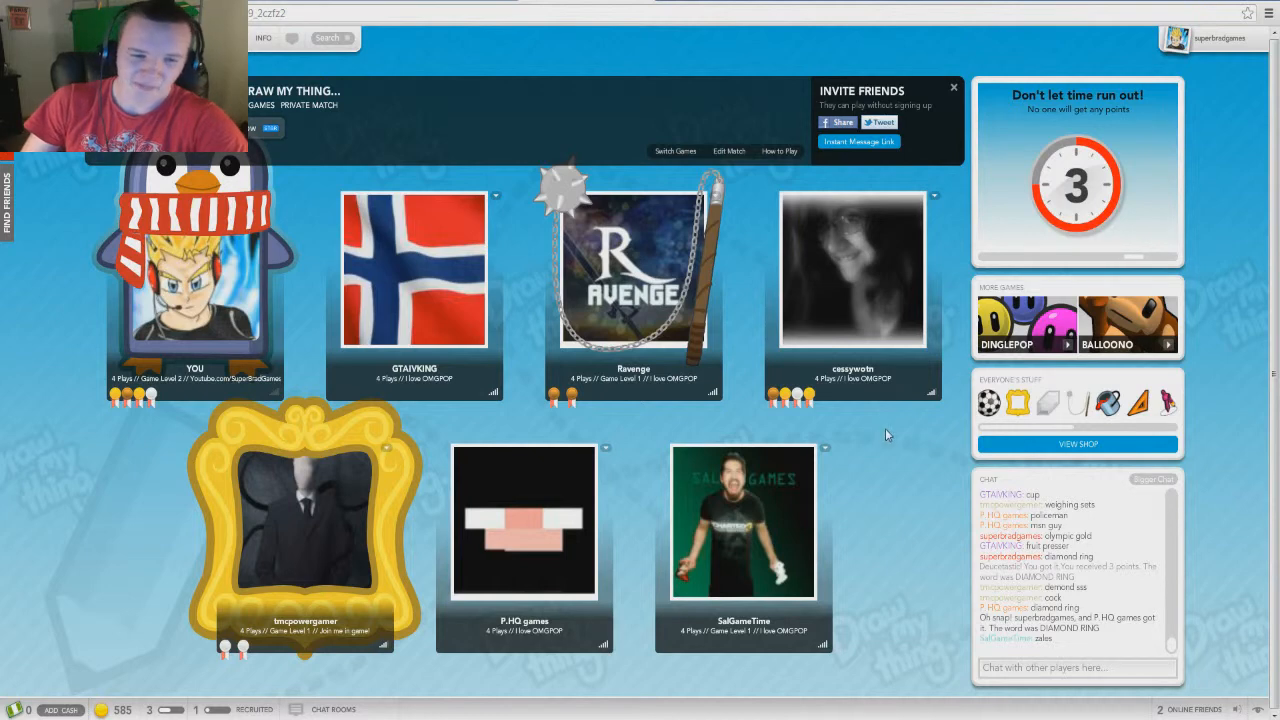
pyautogui.moveTo(854, 469)
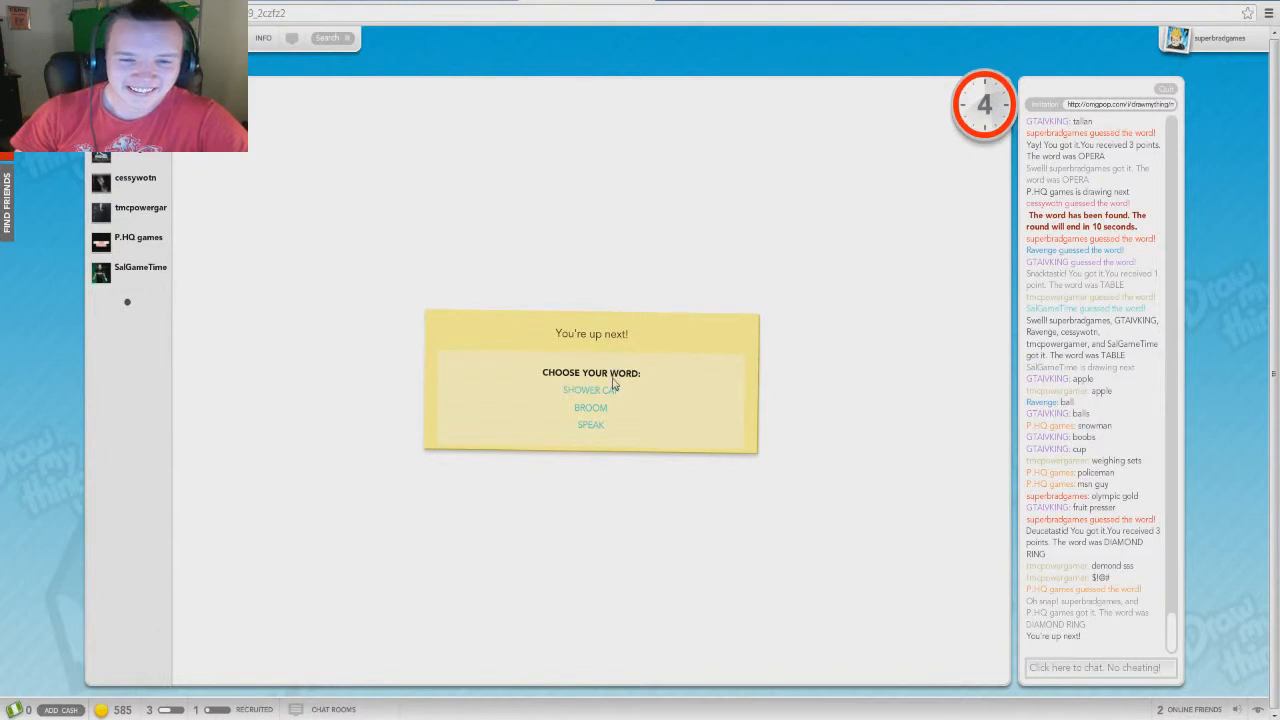
pyautogui.moveTo(594, 409)
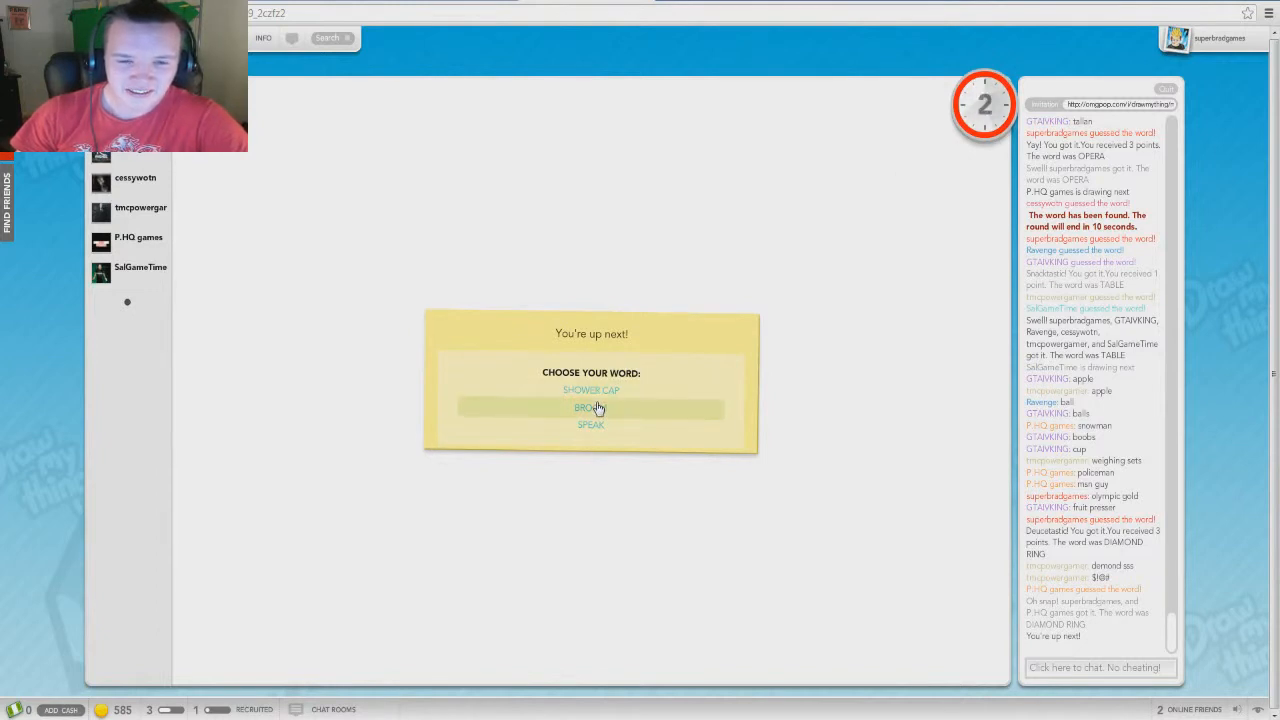
# Choose SHOWER CAP from the word card as this turn's drawing
pyautogui.click(590, 390)
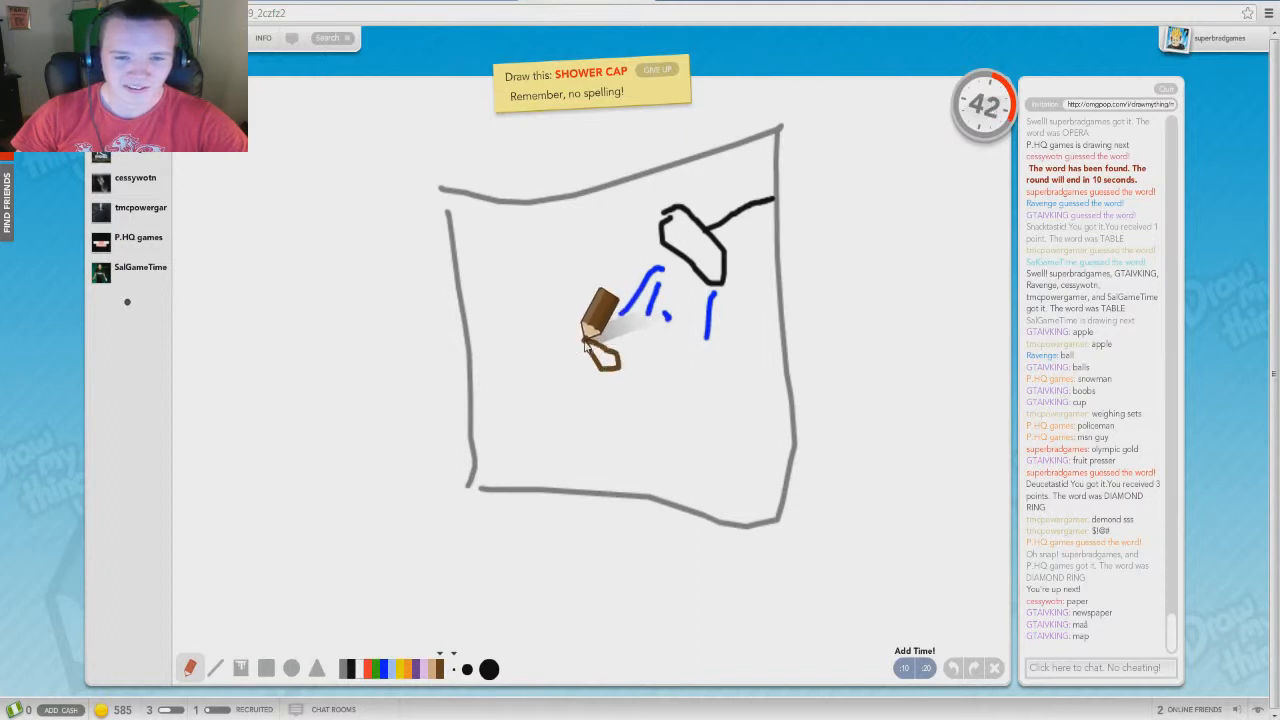
pyautogui.moveTo(600, 330); pyautogui.dragTo(590, 465)
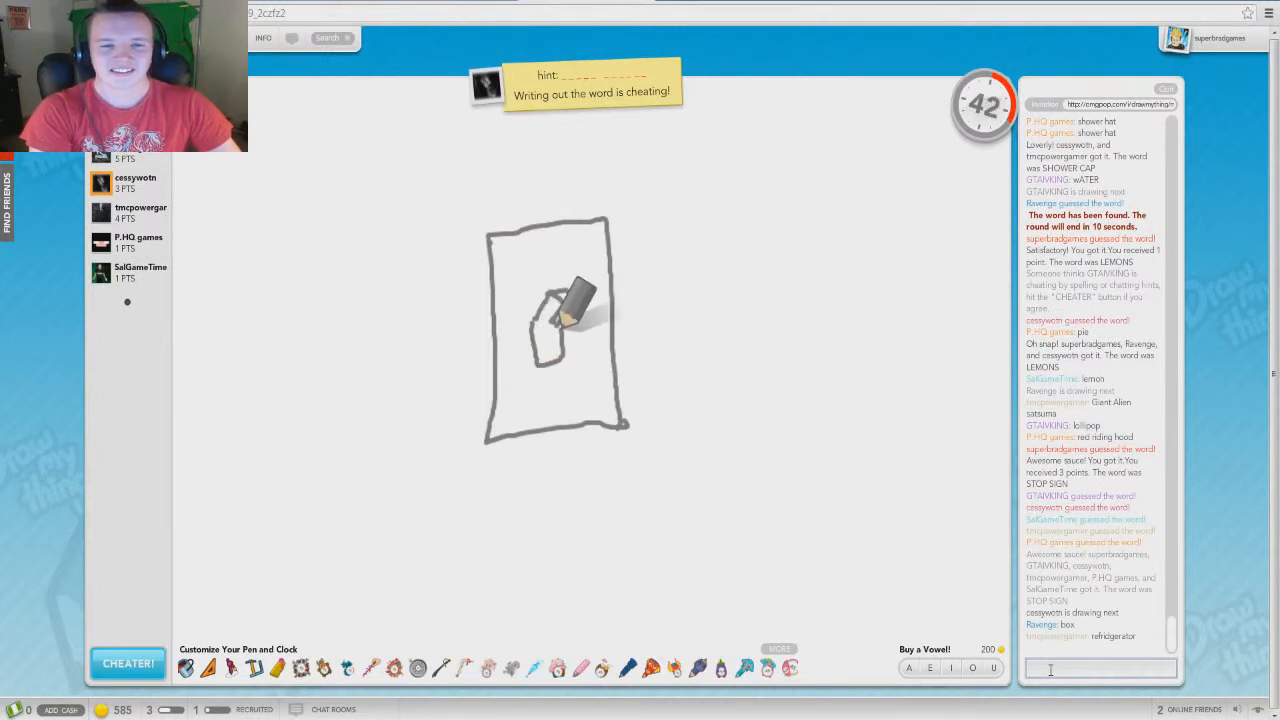
# Guess 'light switch' in chat for the other player's drawing
pyautogui.moveTo(570, 300); pyautogui.dragTo(575, 260)
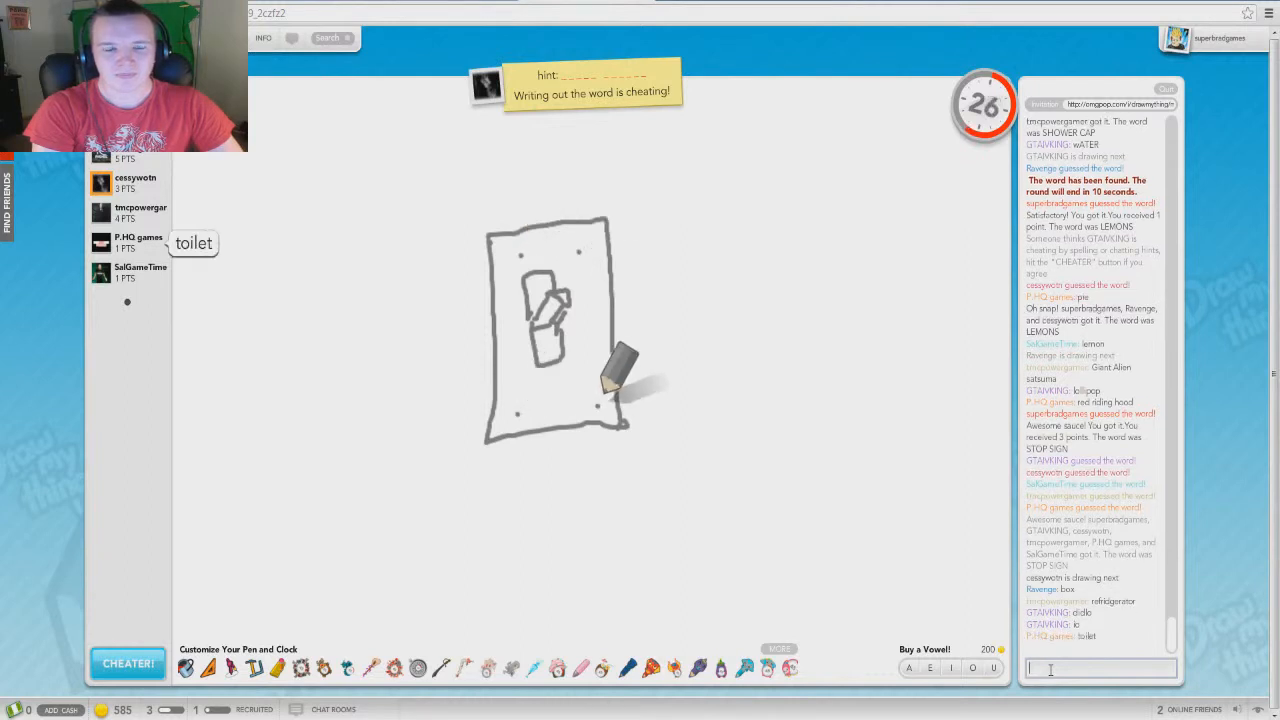
pyautogui.moveTo(825, 275)
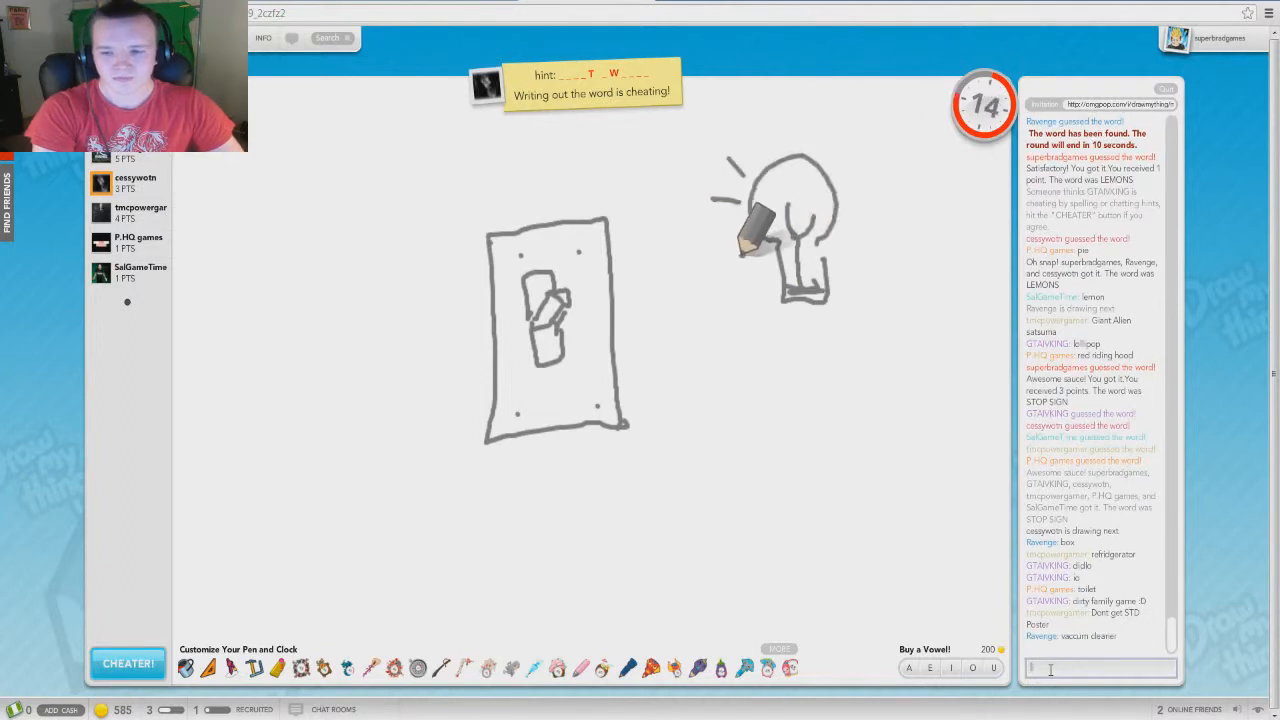
pyautogui.write('light sw')
pyautogui.write("yes, it's just full atm I can msg you ")
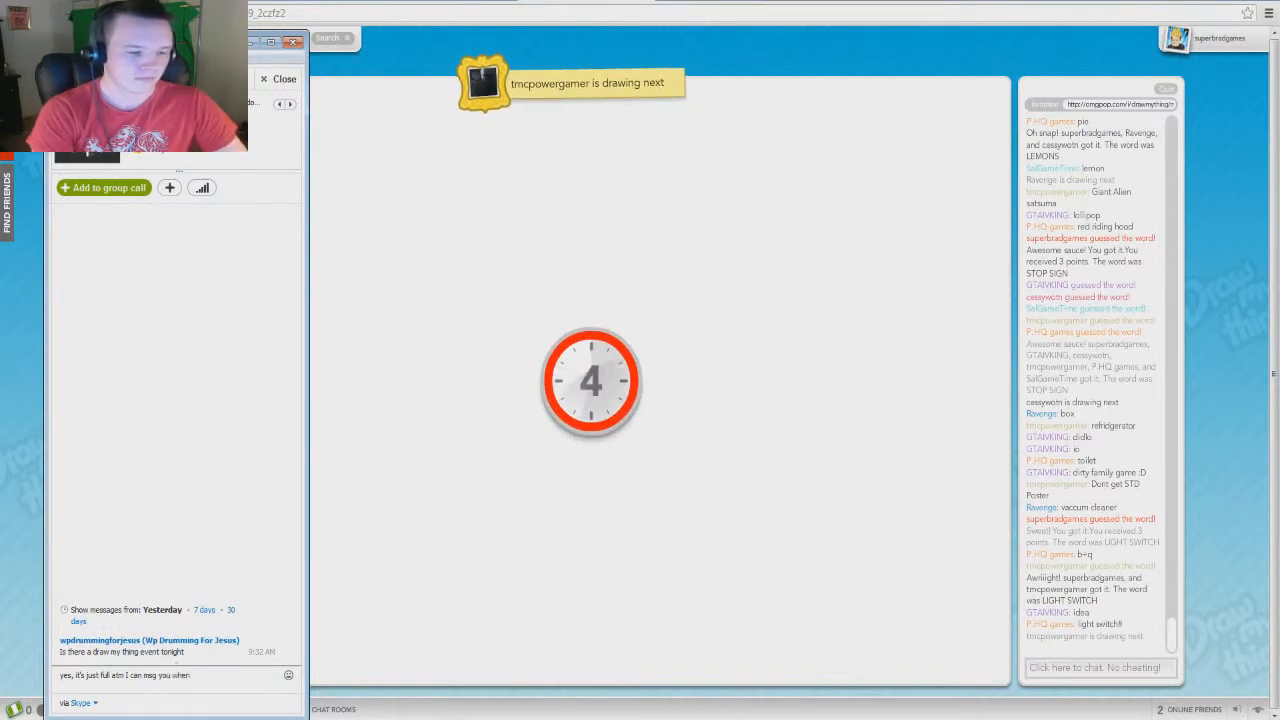
# Reply in Skype chat that you'll message when a spot comes open
pyautogui.write('when a spot comes')
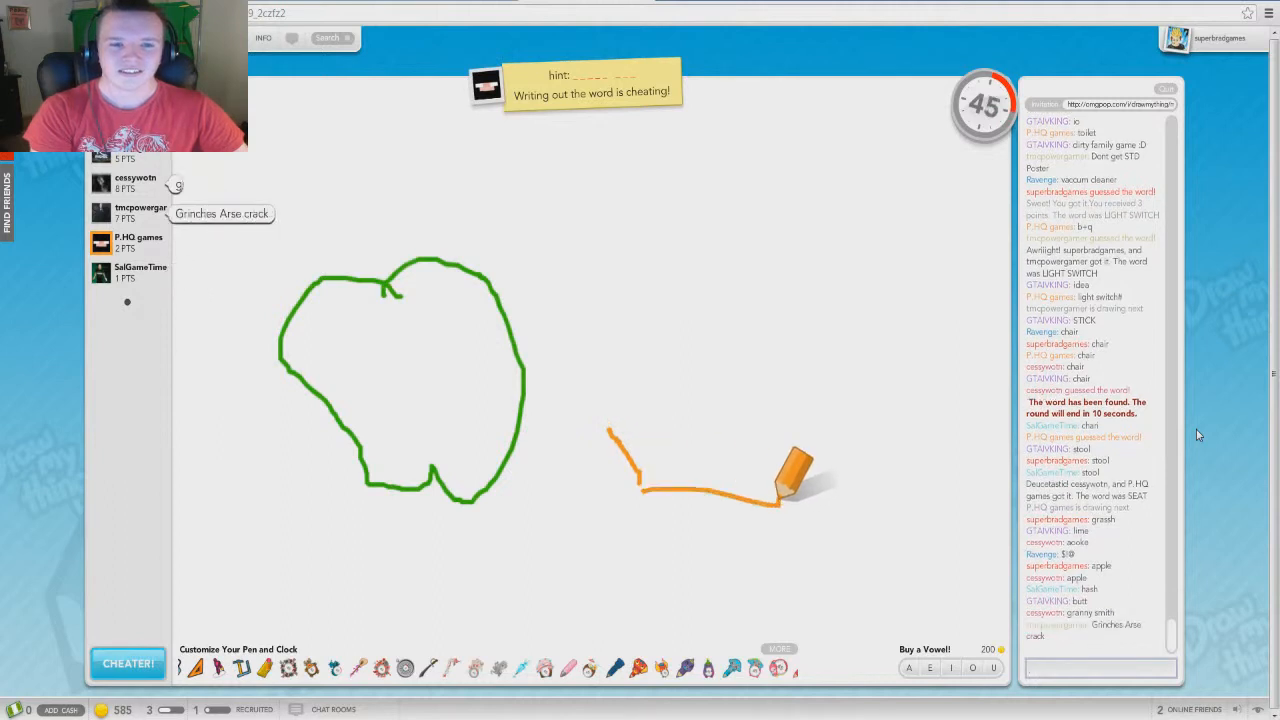
# Watch the green outline being drawn while APPLE PIE guesses arrive in chat
pyautogui.moveTo(770, 505); pyautogui.dragTo(840, 430)
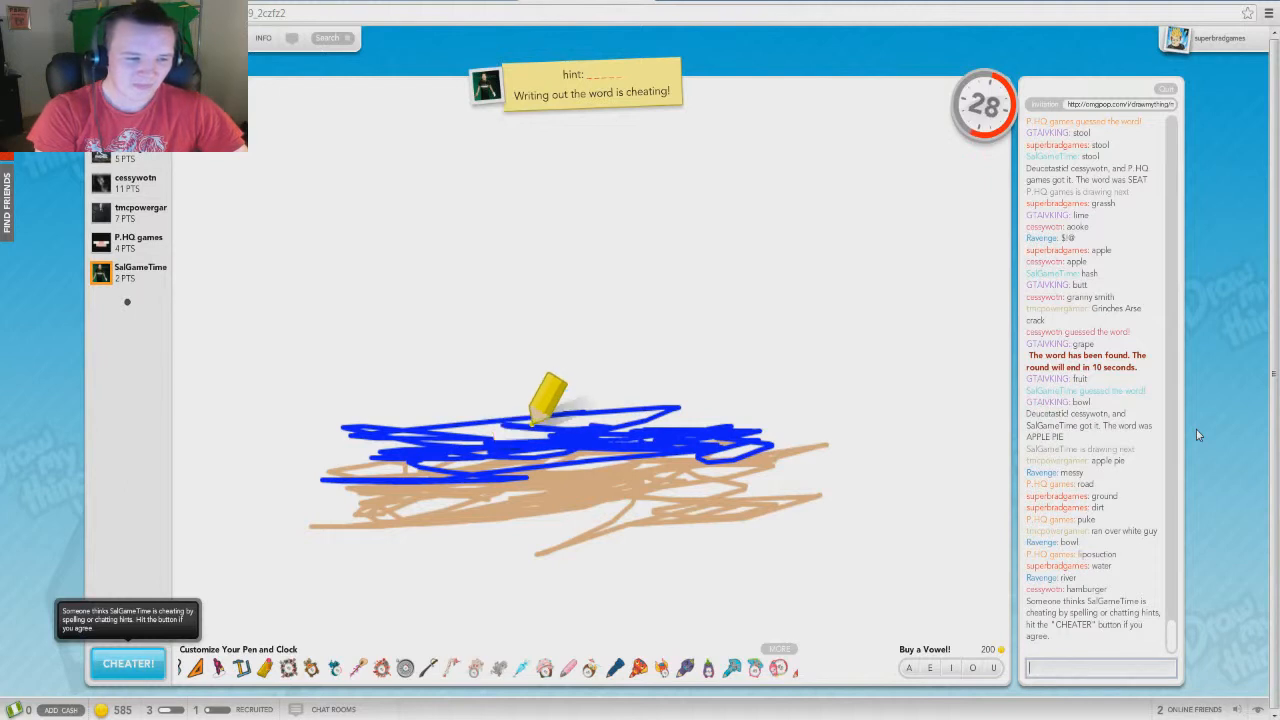
# Guess 'sunset' in chat for the yellow sun above blue and brown
pyautogui.moveTo(530, 405); pyautogui.dragTo(670, 290)
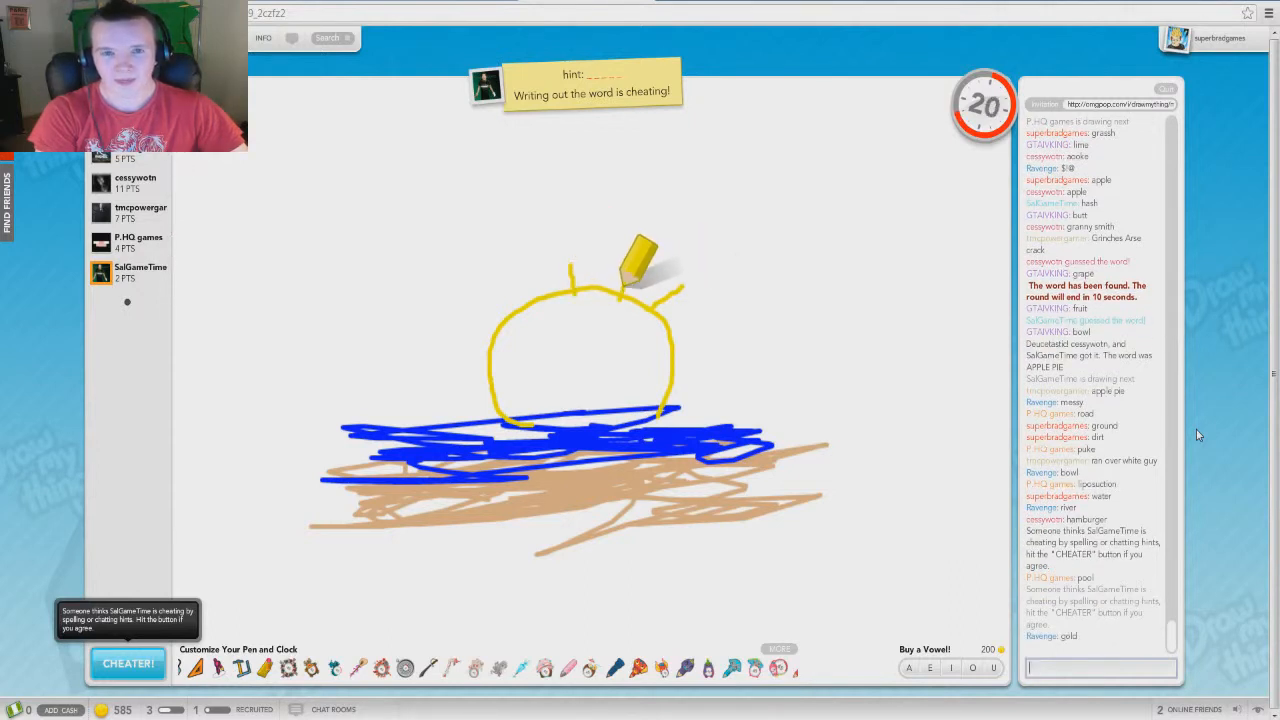
pyautogui.write('sunset')
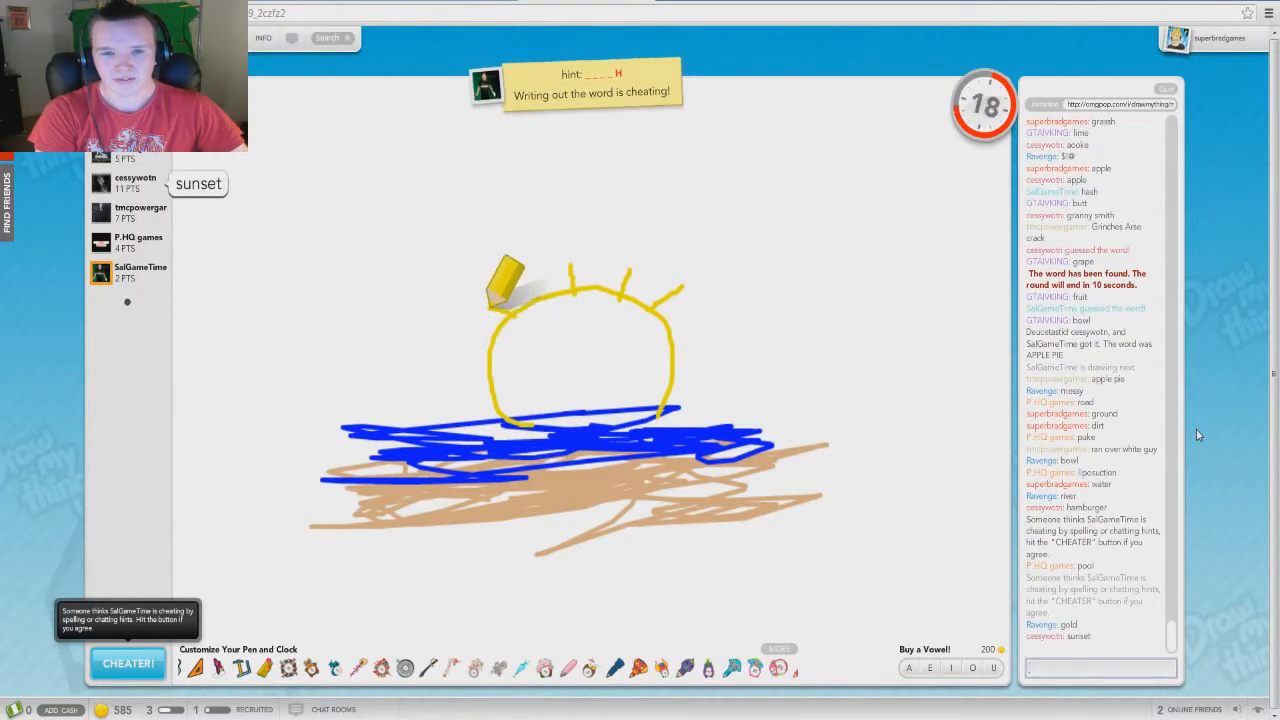